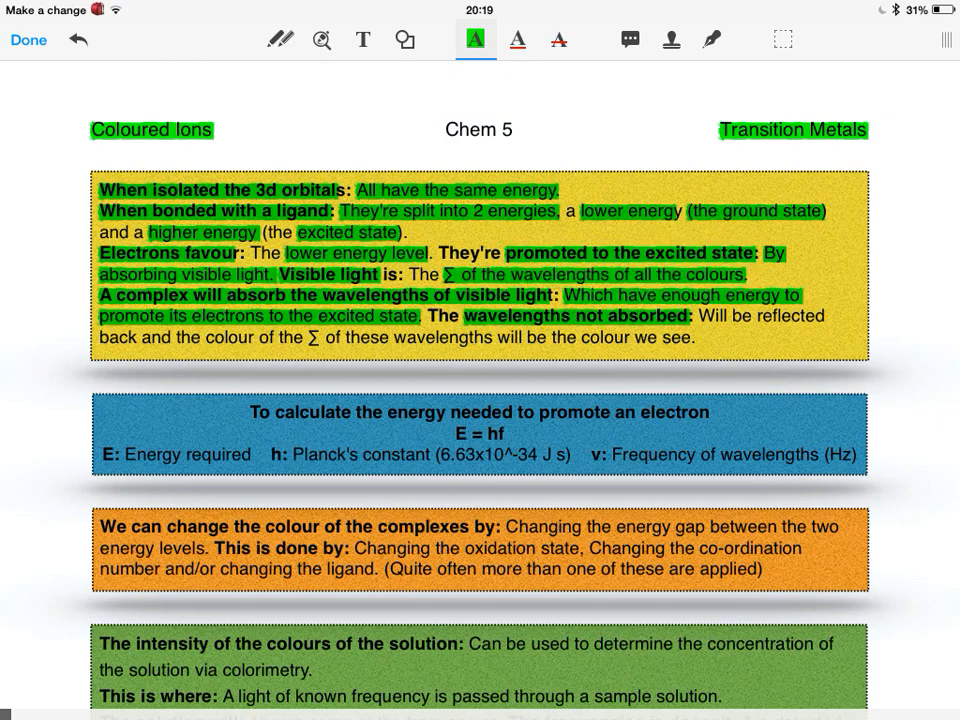
- Highlight a remaining key word in the yellow box in green
{"action": "double_click", "coordinate": [115, 337]}
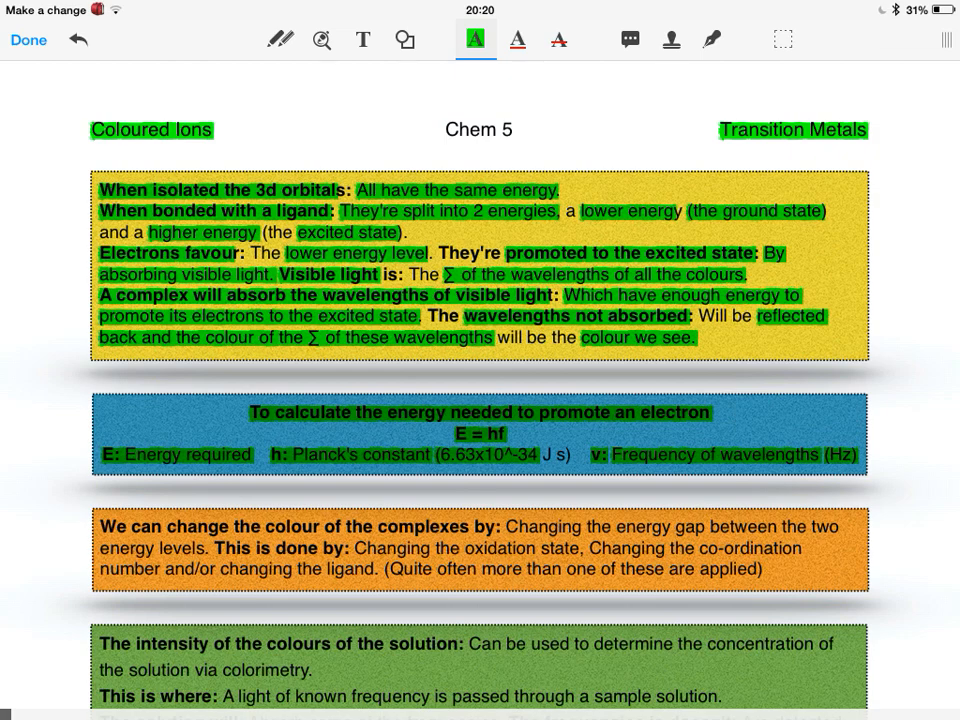
- Highlight 'energy gap between the two energy levels' and another orange-box phrase in green
{"action": "scroll", "scroll_direction": "down", "scroll_amount": 3}
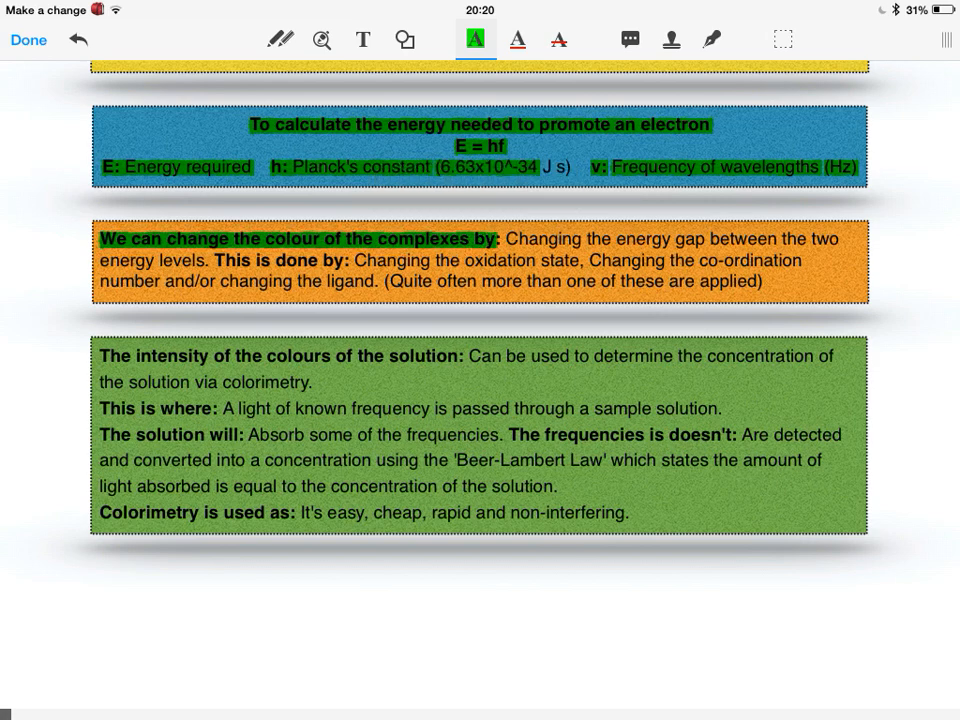
{"action": "left_click_drag", "start_coordinate": [588, 238], "coordinate": [832, 238]}
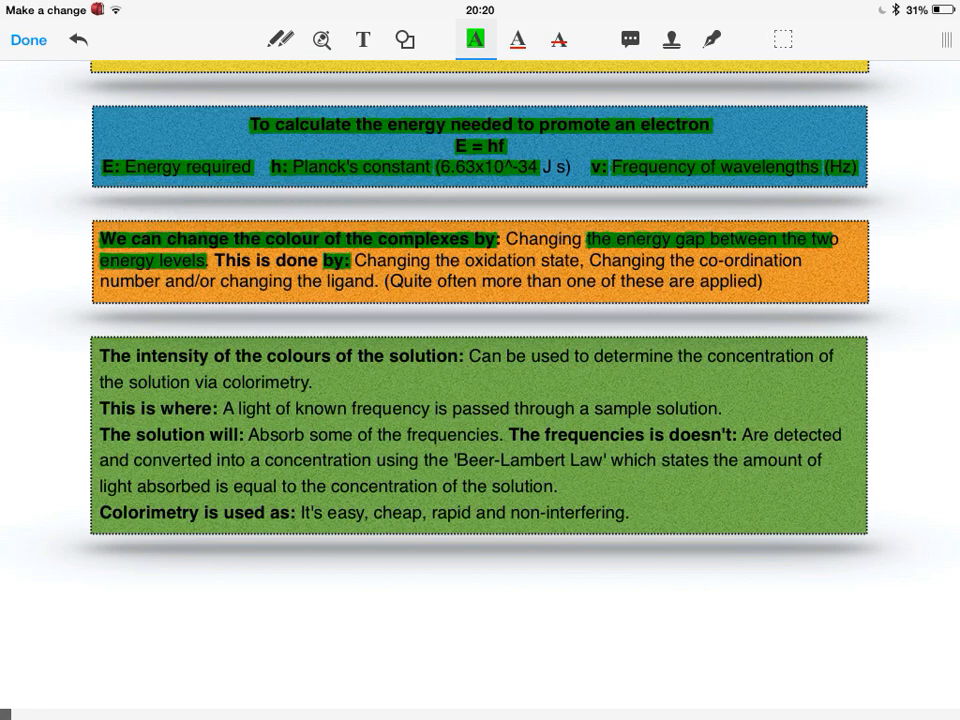
{"action": "double_click", "coordinate": [466, 260]}
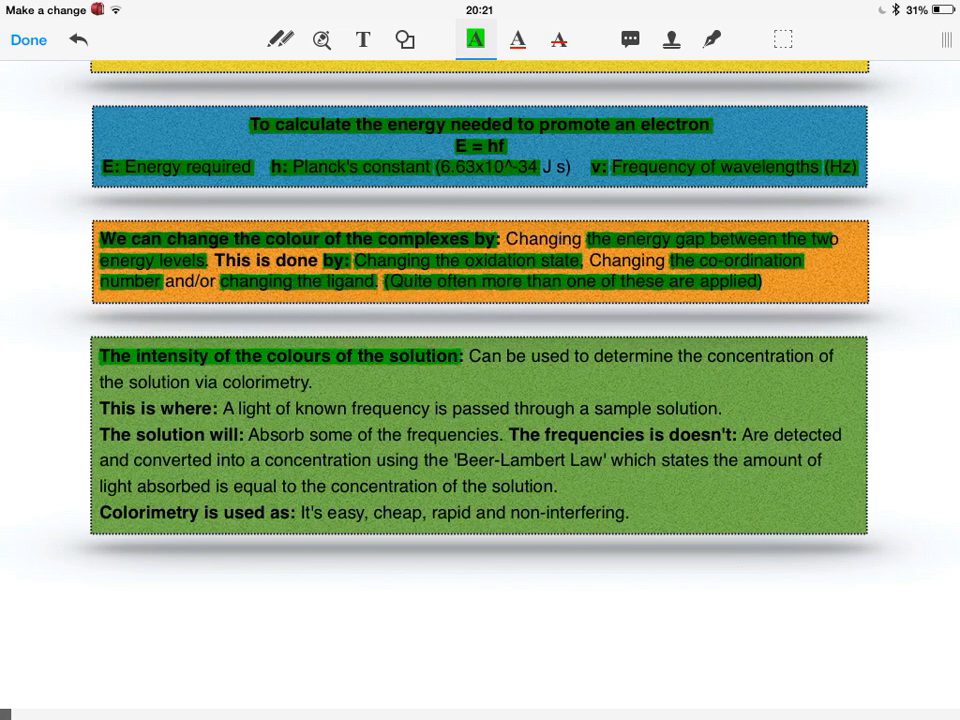
- Highlight the concentration phrase, 'solution' and 'where:' in the green box
{"action": "double_click", "coordinate": [710, 356]}
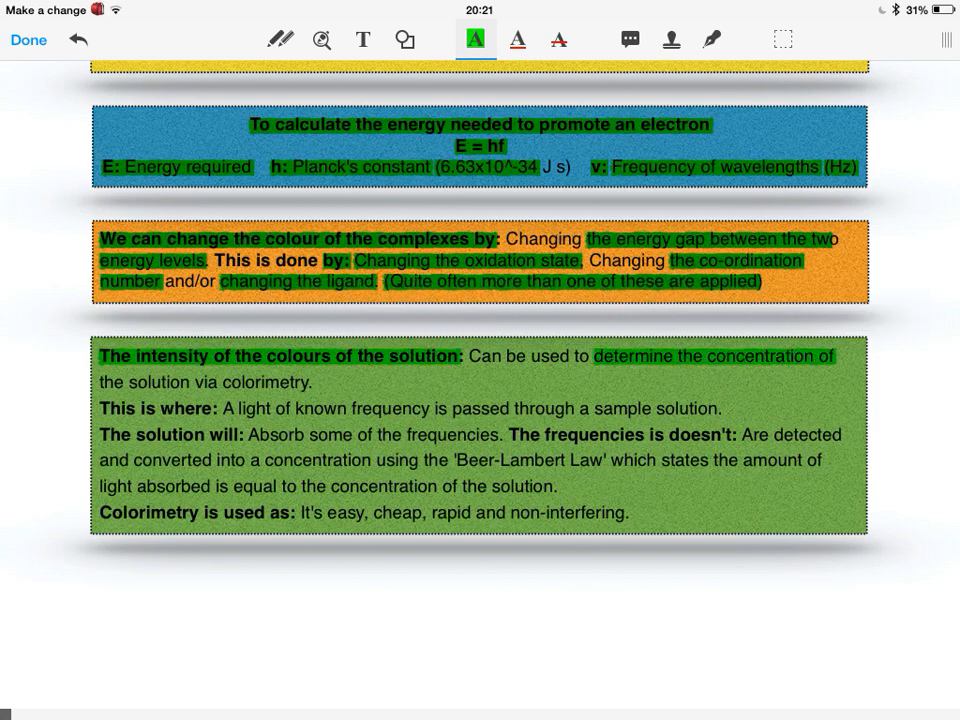
{"action": "double_click", "coordinate": [156, 382]}
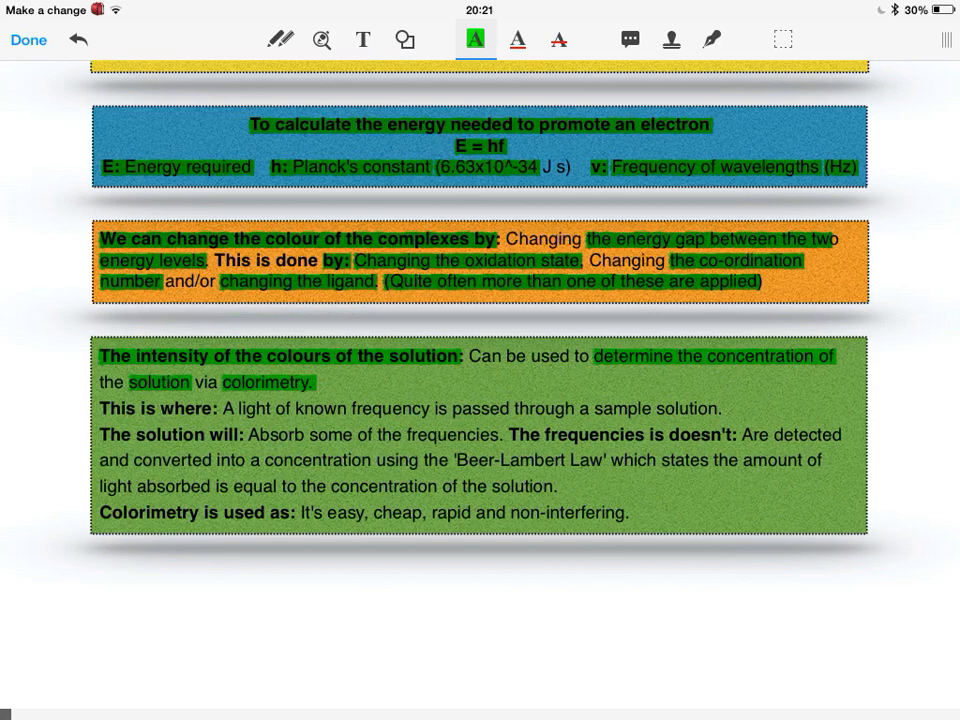
{"action": "double_click", "coordinate": [187, 408]}
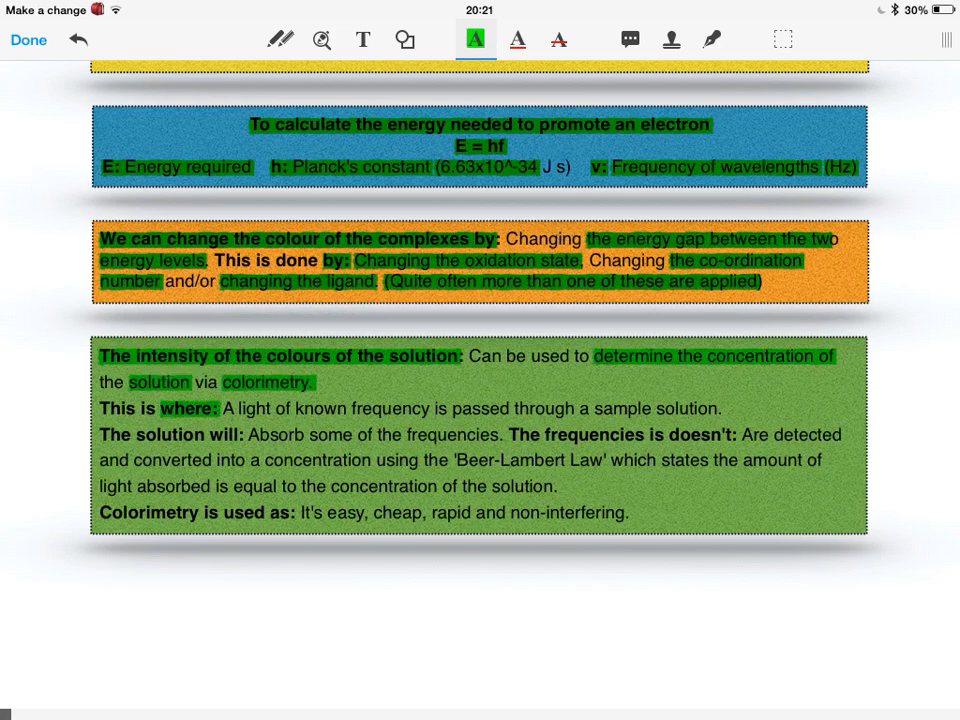